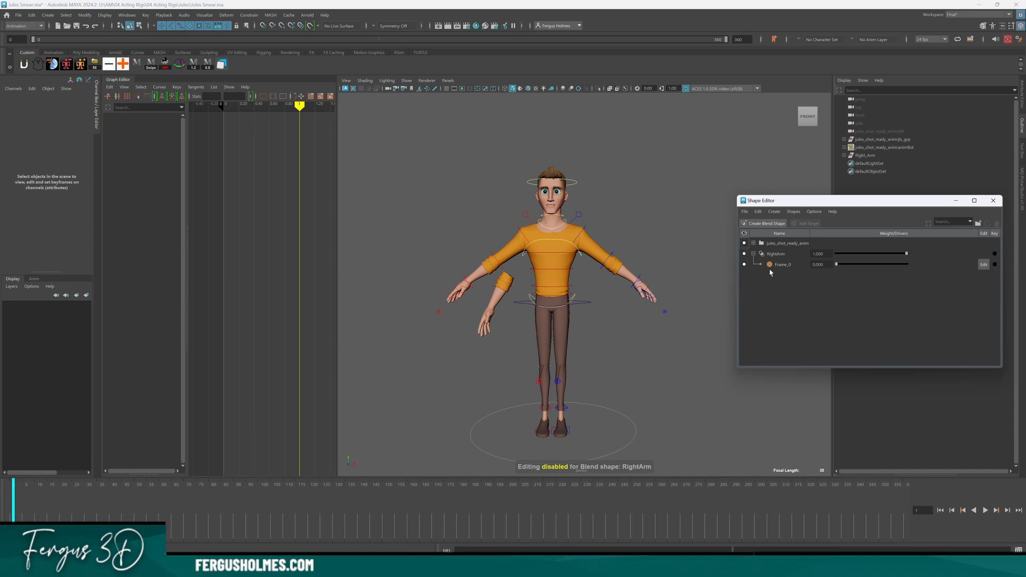
Close the Shape Editor, leaving only Jules with the RightArm blend shape in the viewport.
left_click(993, 200)
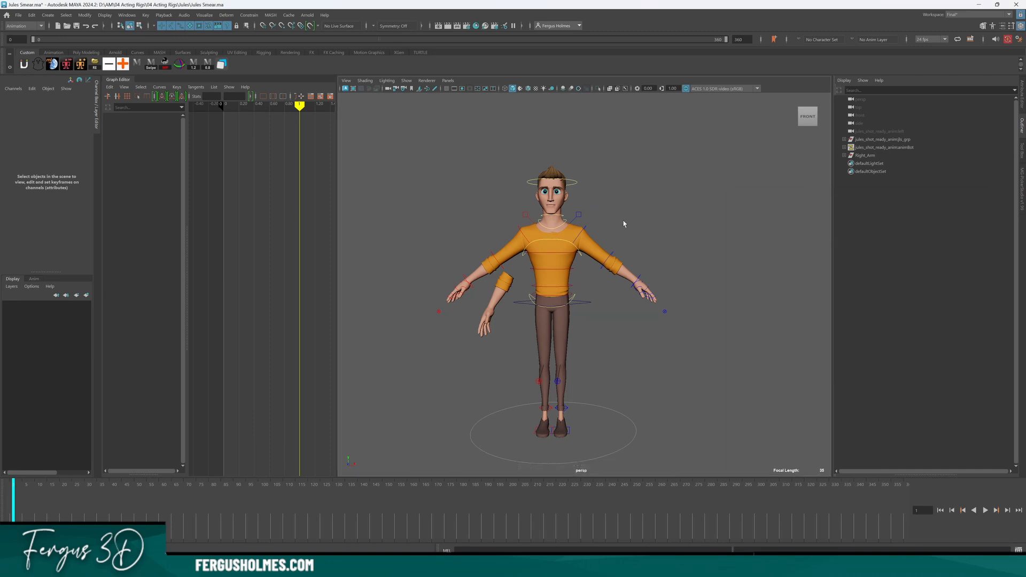